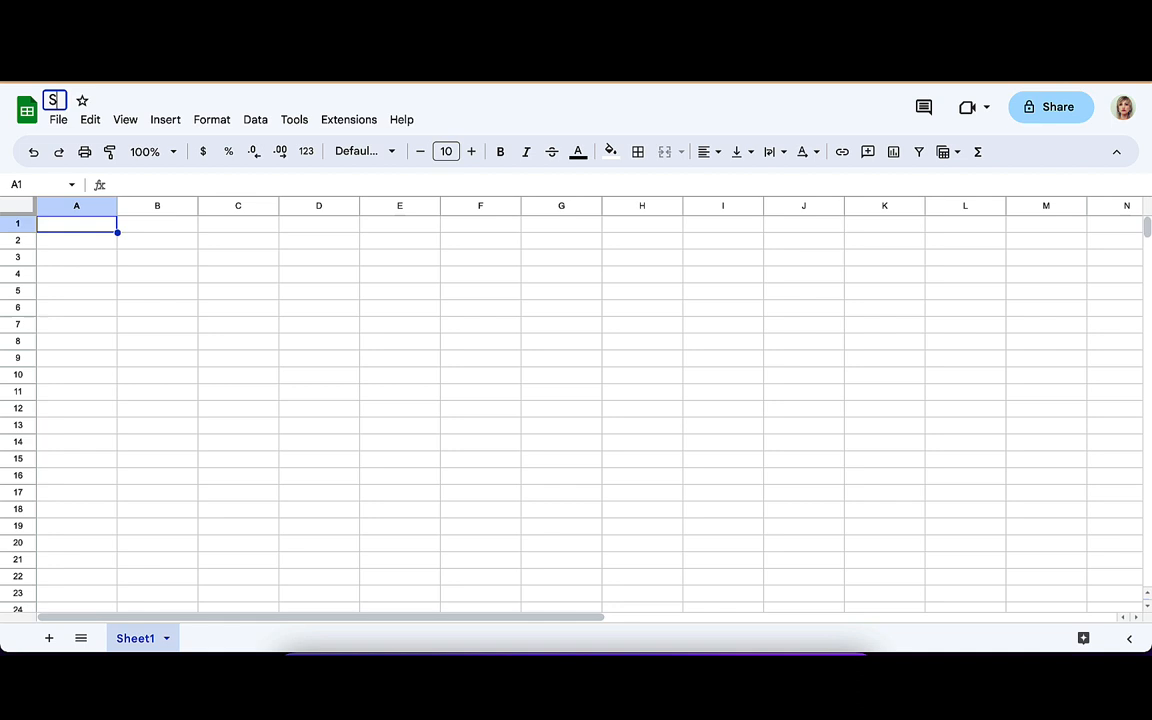
Rename the untitled spreadsheet to 'Simulating coffee data'.
text(Simulating cod)
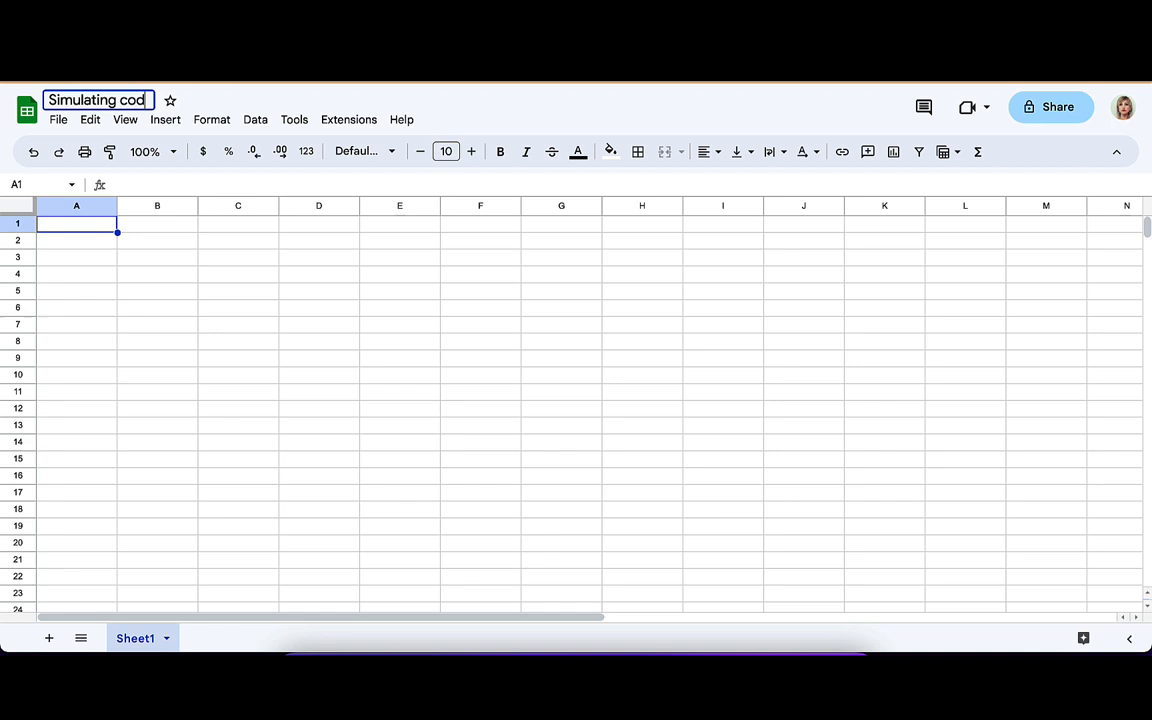
click(76, 307)
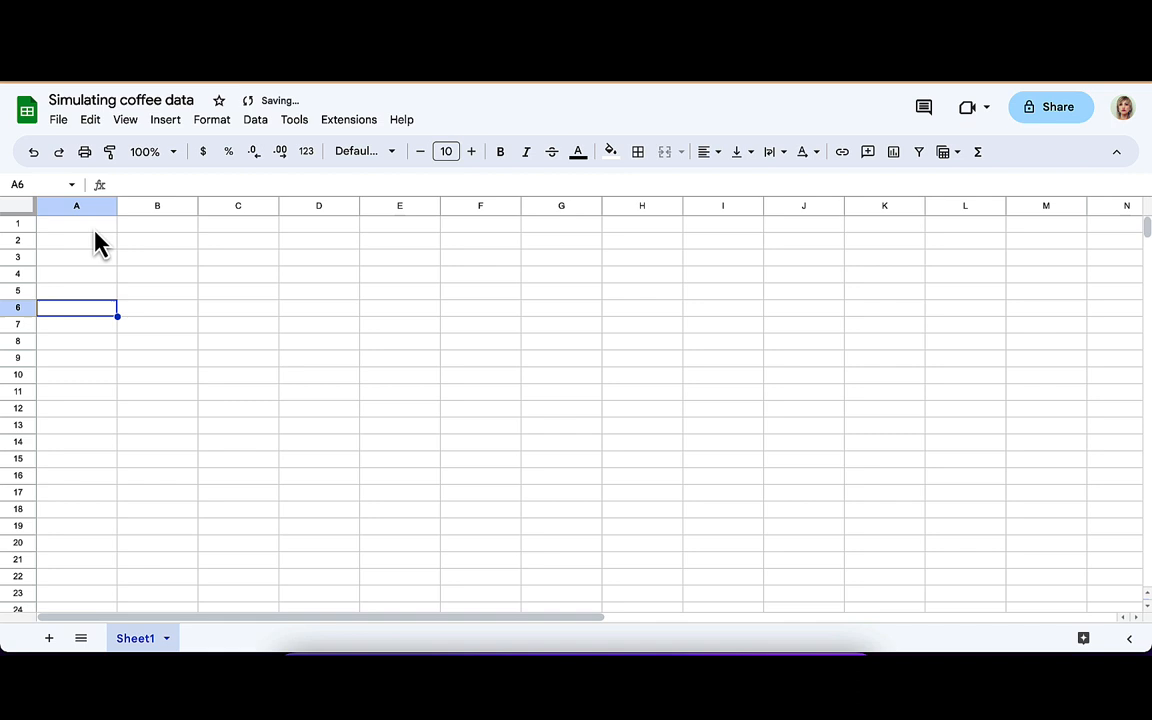
Number cups from 1, add 'Random number' and 'Taste' headers, and start =IF(B2>0.2,"Good","Gross").
text(1)
click(77, 224)
text(Cup ID)
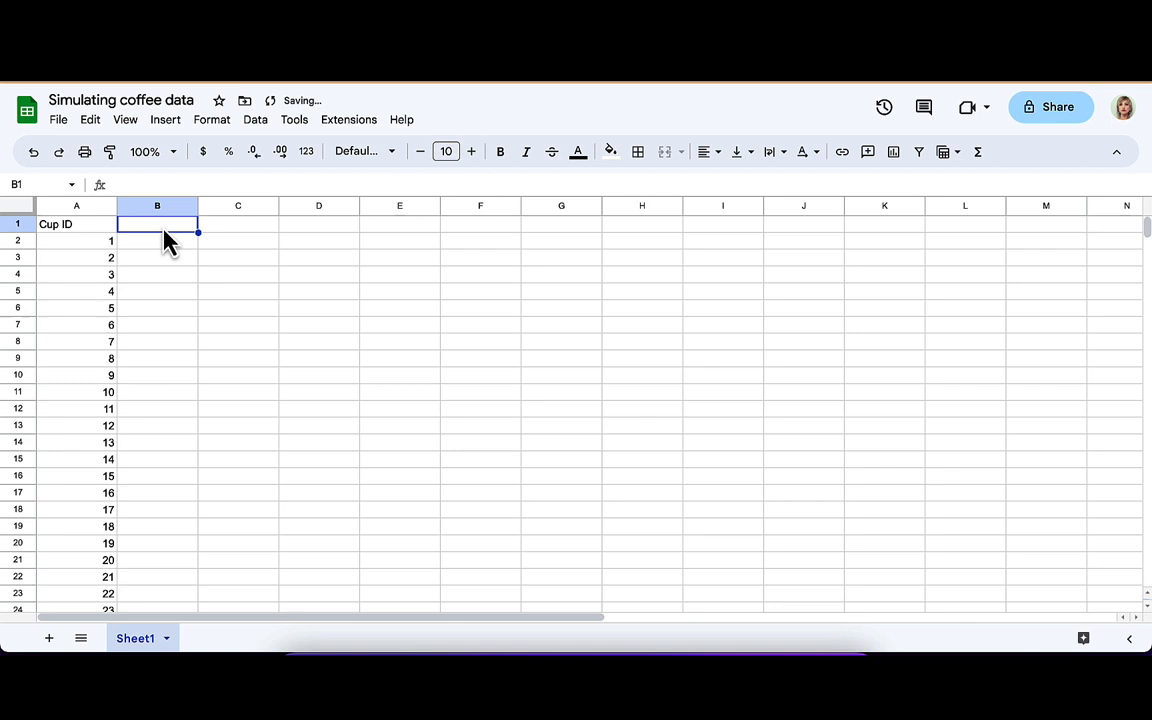
text(Random number)
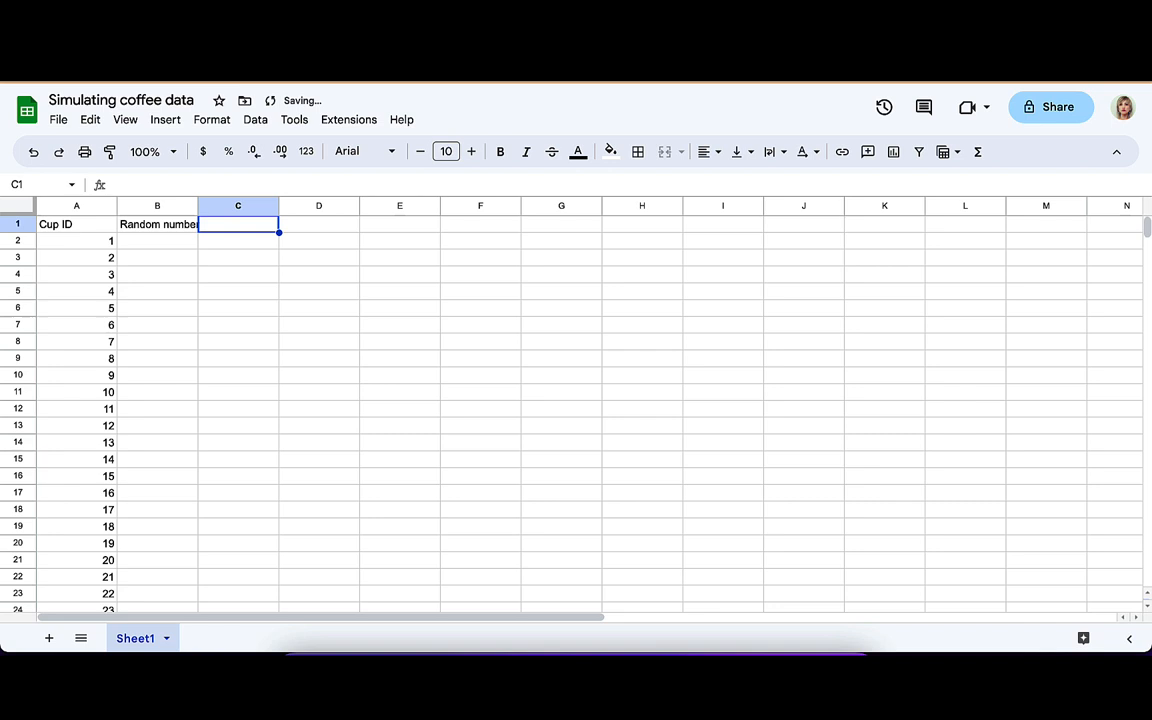
text(Taste)
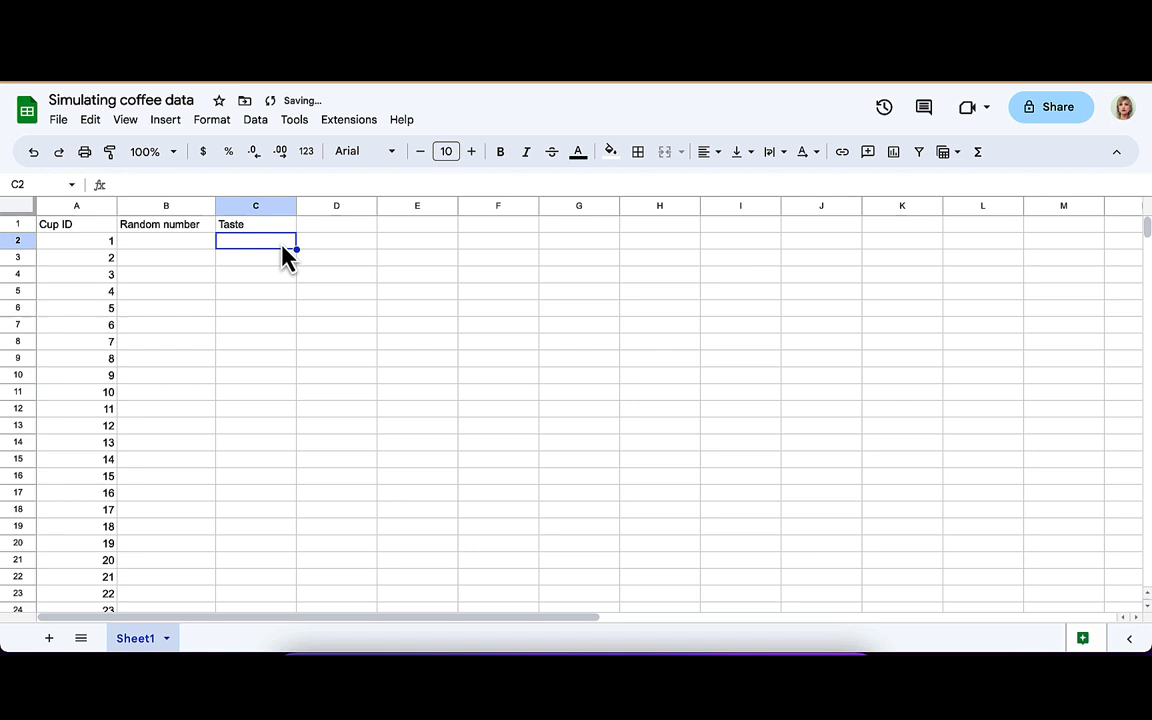
text(=IF(B2>0.2,"Good","Gross"))
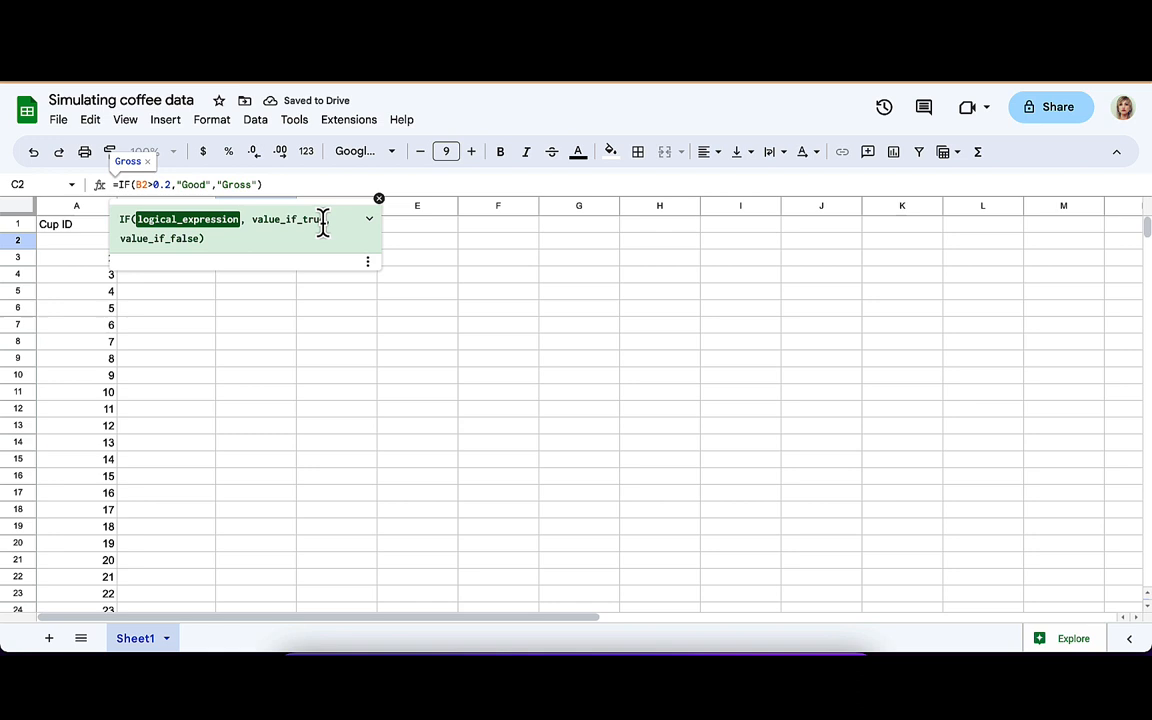
Clear the entry and begin a =RAND() formula for the random numbers in B2.
key(Backspace)
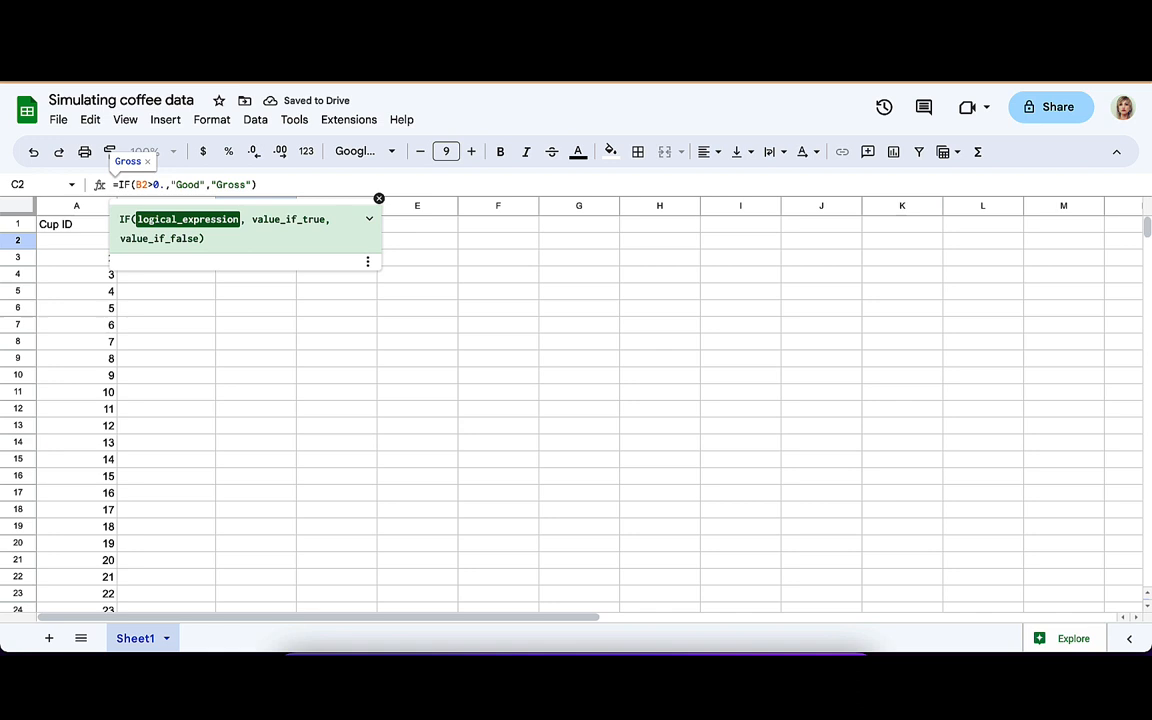
text(=r)
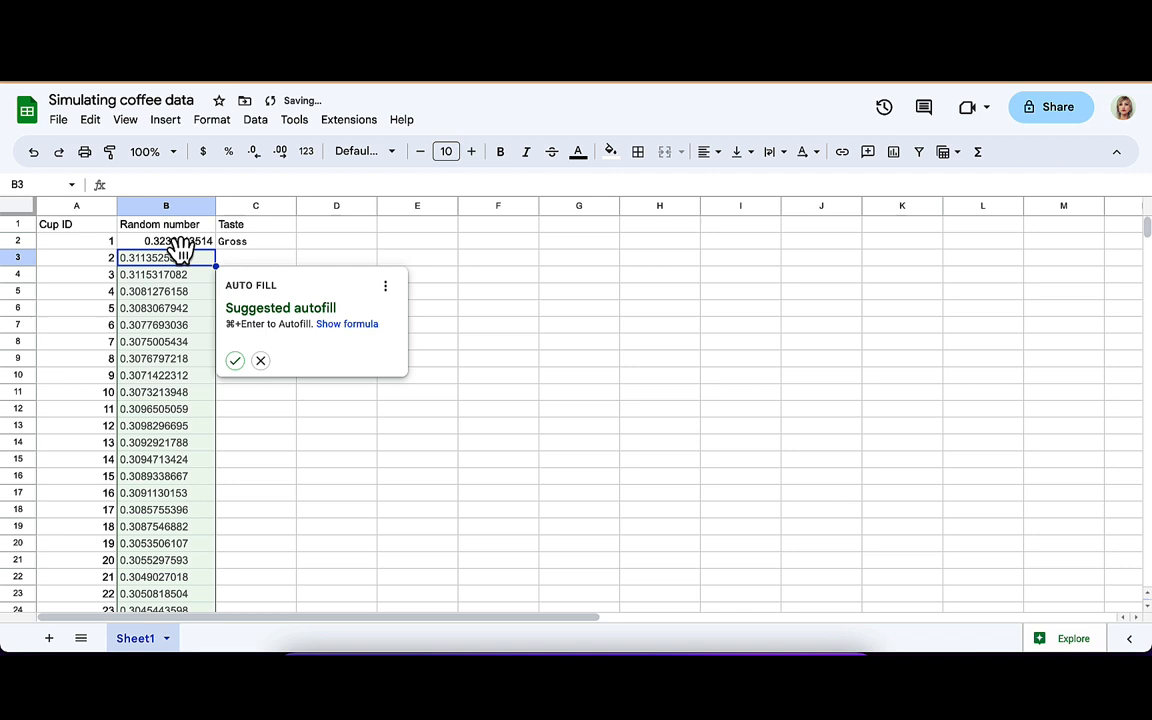
Accept the suggested autofill of random numbers down column B.
click(234, 360)
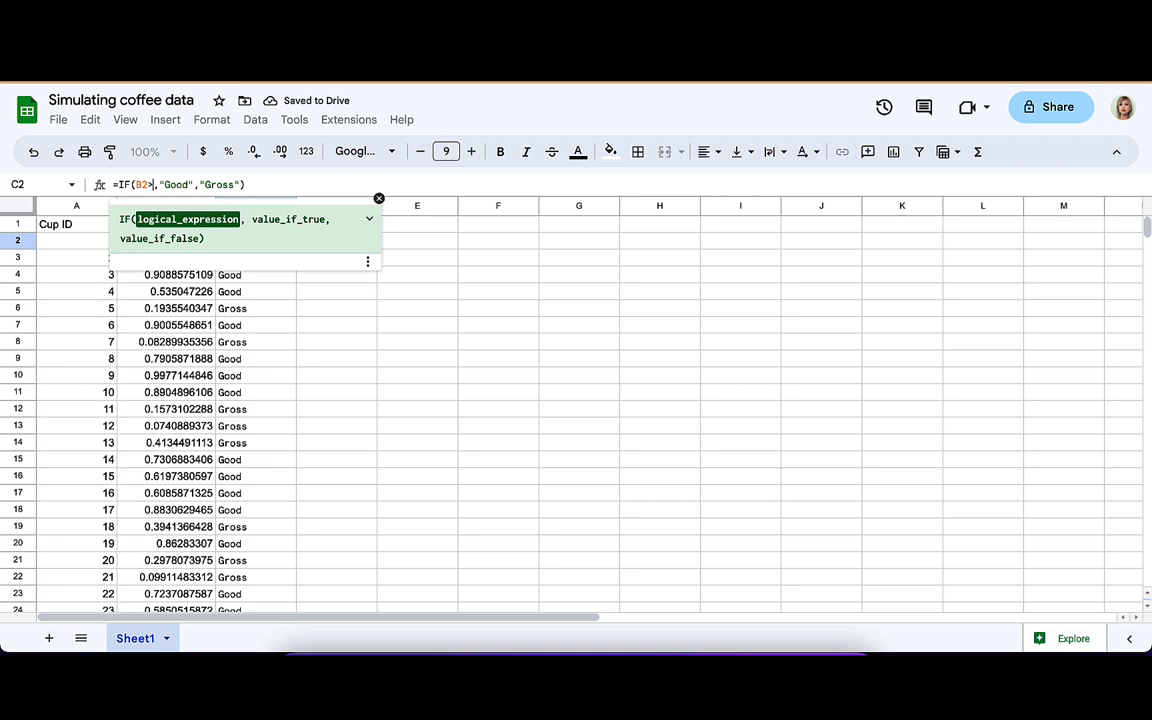
Replace the fixed 0.2 threshold with $D$2 and enter the Setting value in D2.
text($D$2)
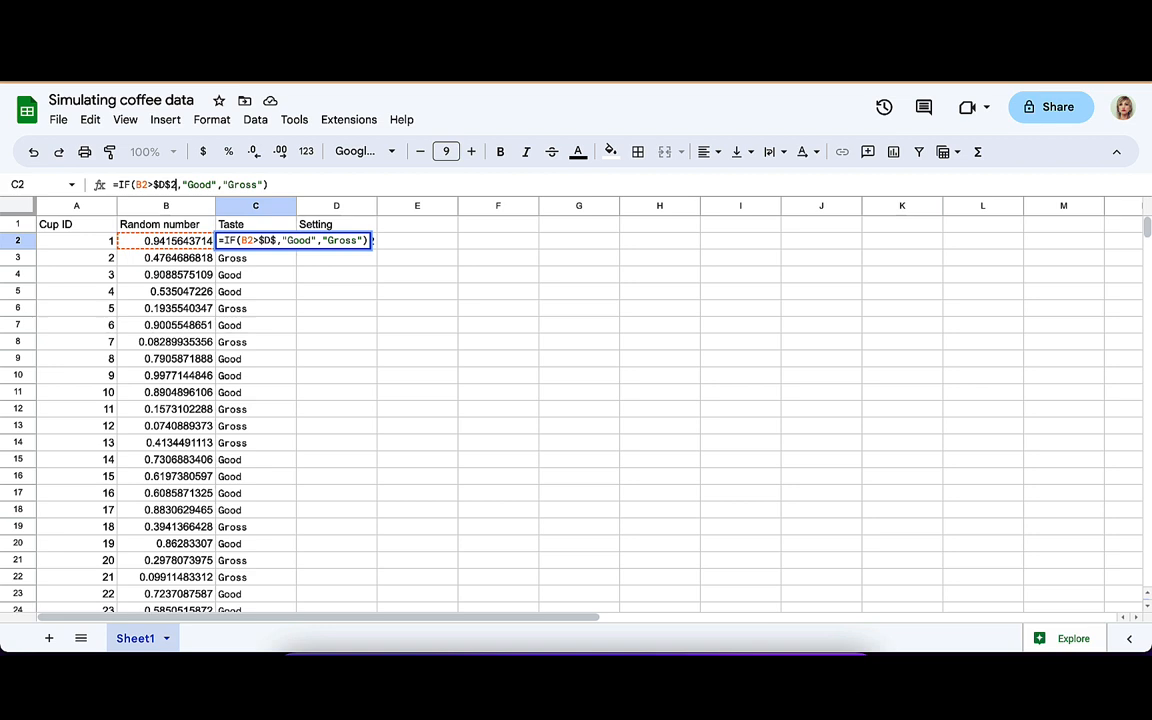
text(0.2)
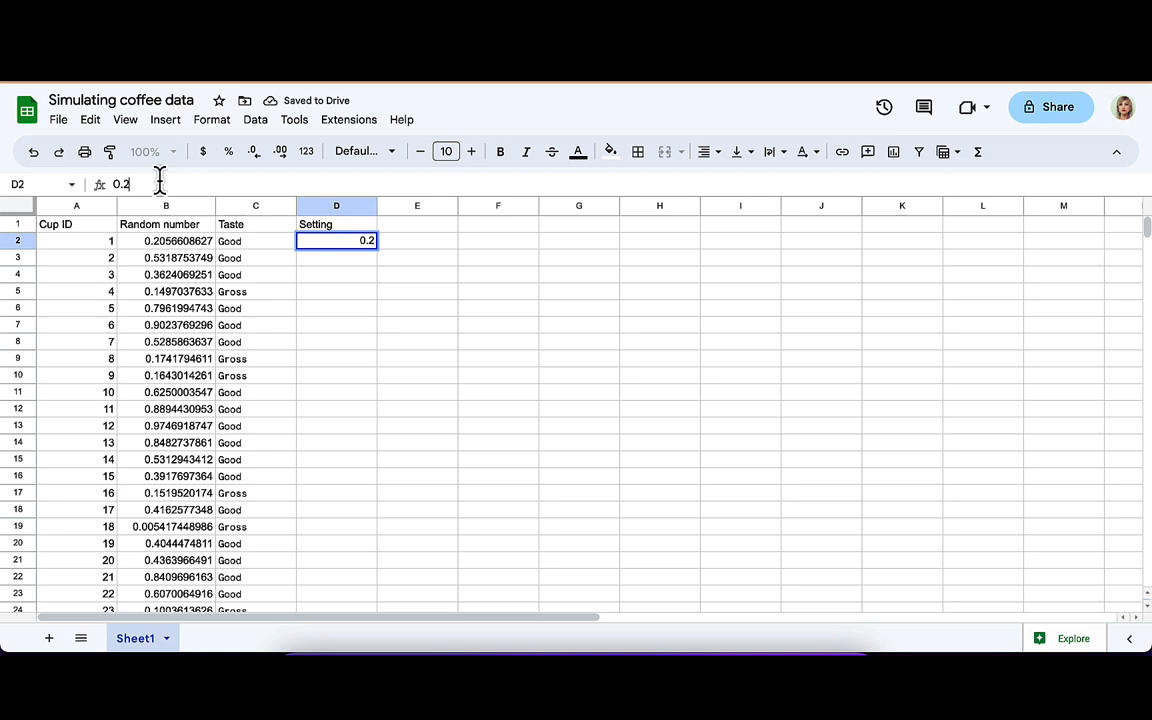
text(0.5)
key(enter)
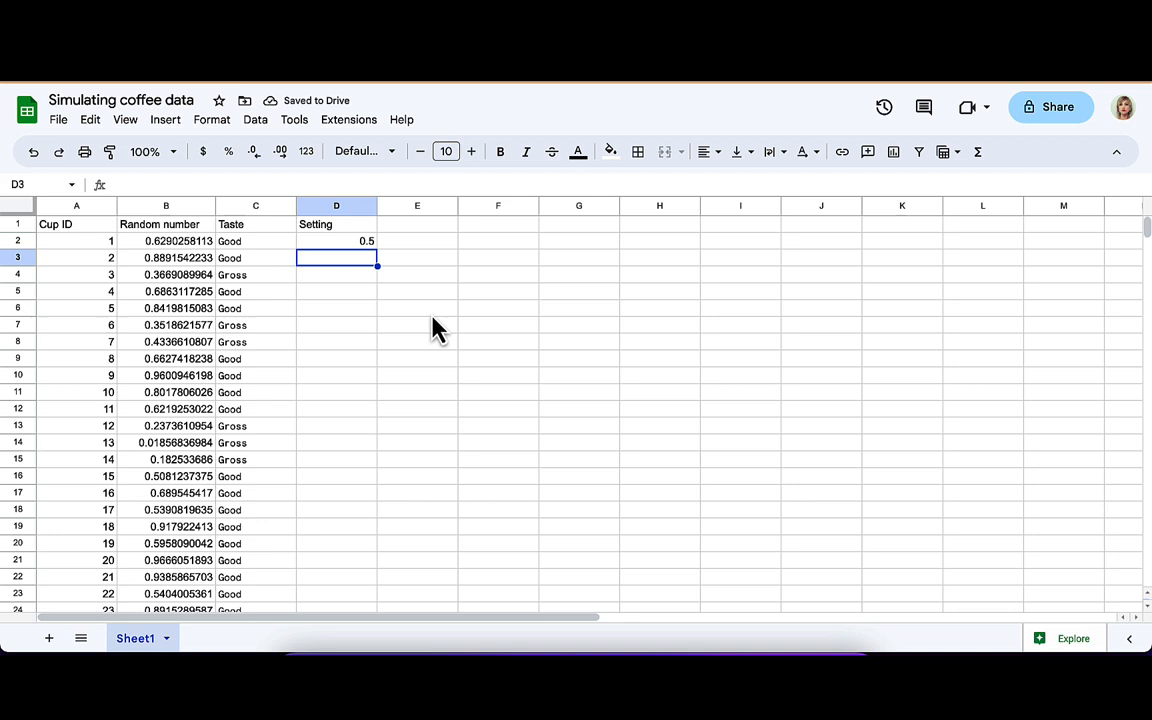
Change the D2 Setting to 0.51, then restore it to 0.5.
click(336, 240)
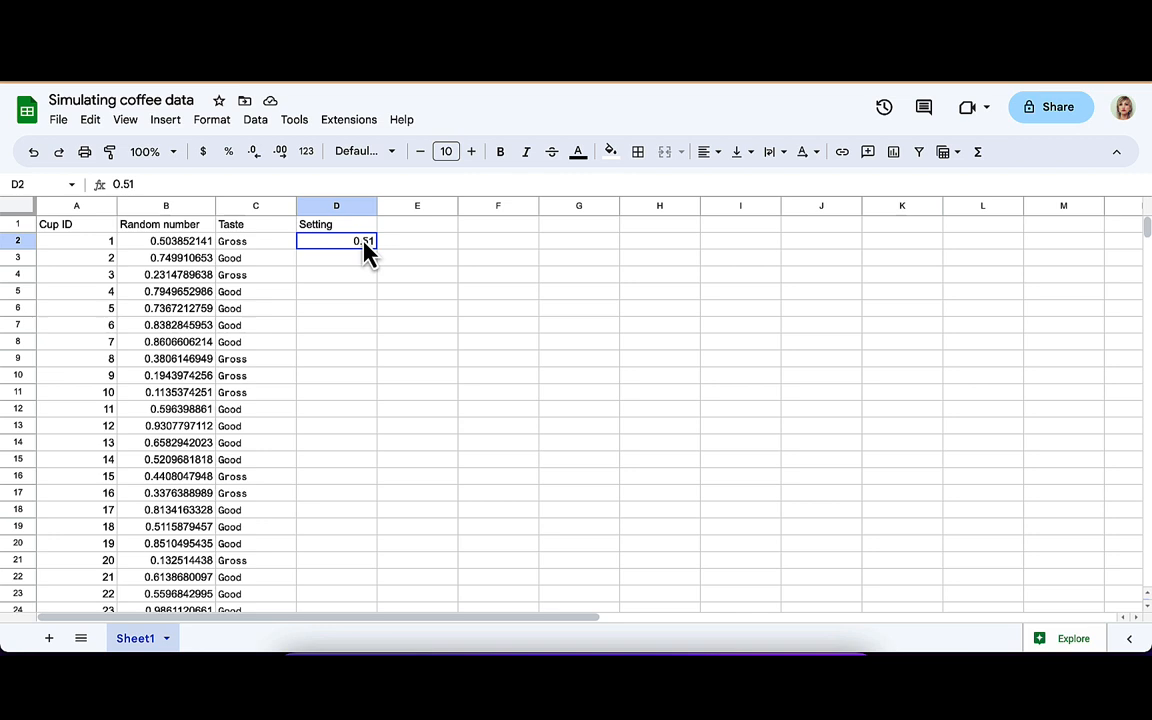
right_click(166, 206)
text(0.5)
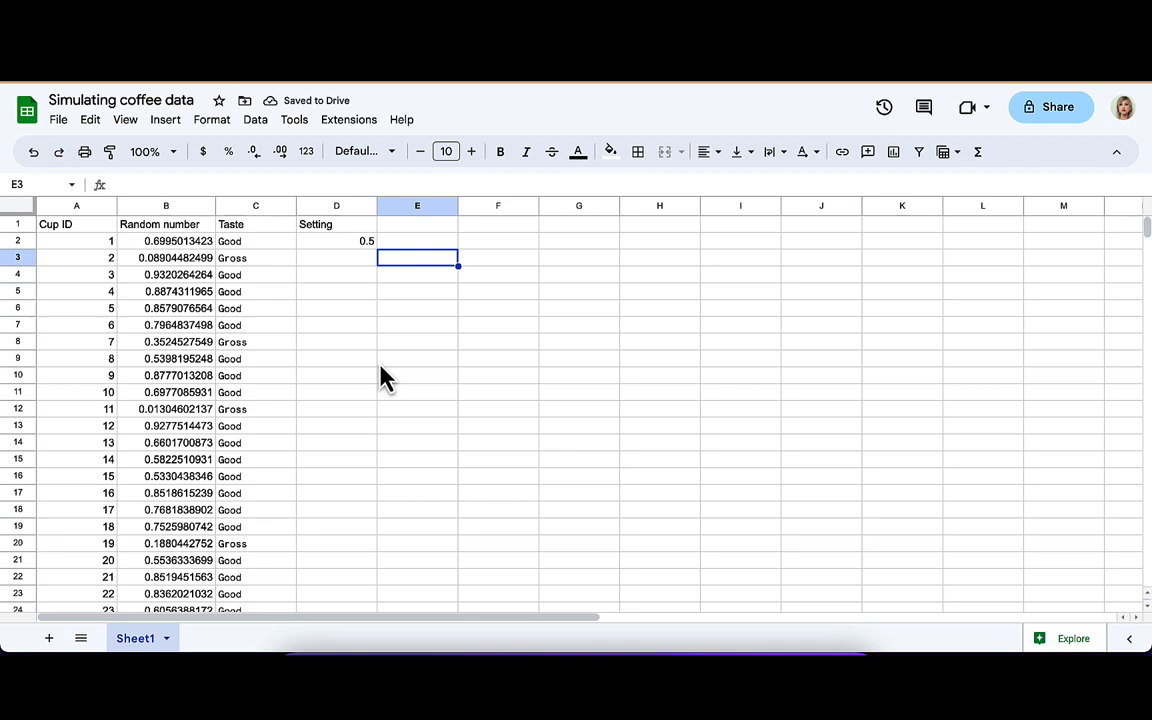
click(166, 206)
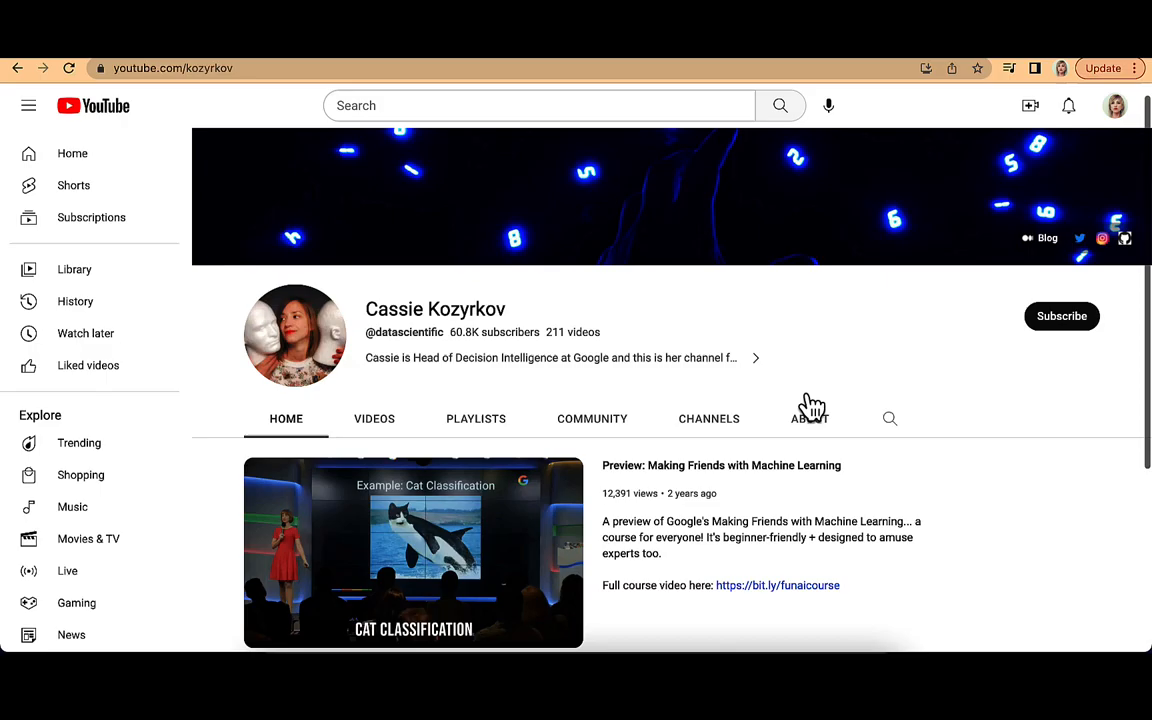
Subscribe to Cassie Kozyrkov's YouTube channel from its channel page.
scroll(down, 3)
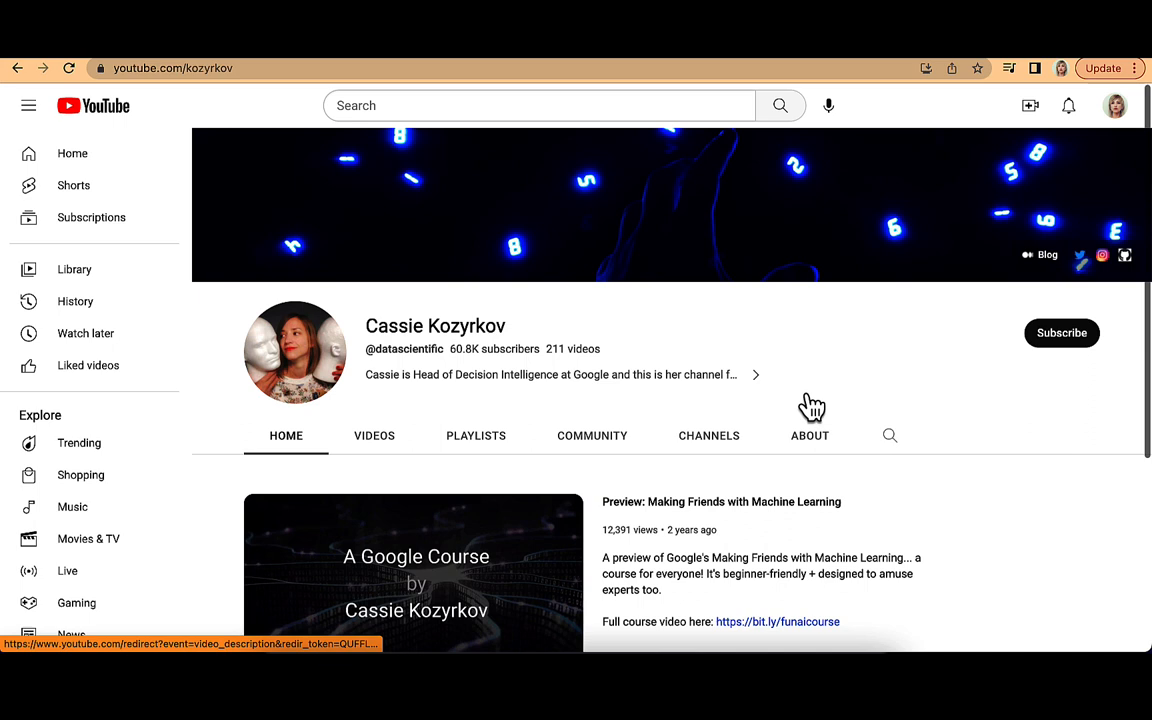
click(1061, 333)
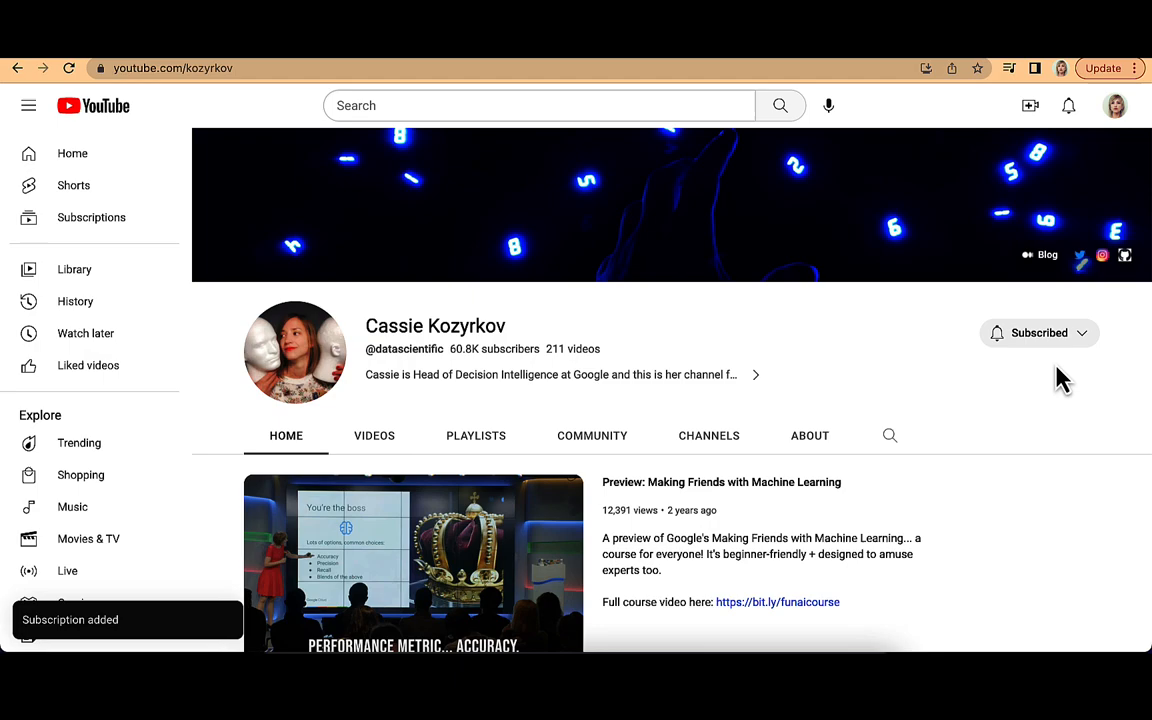